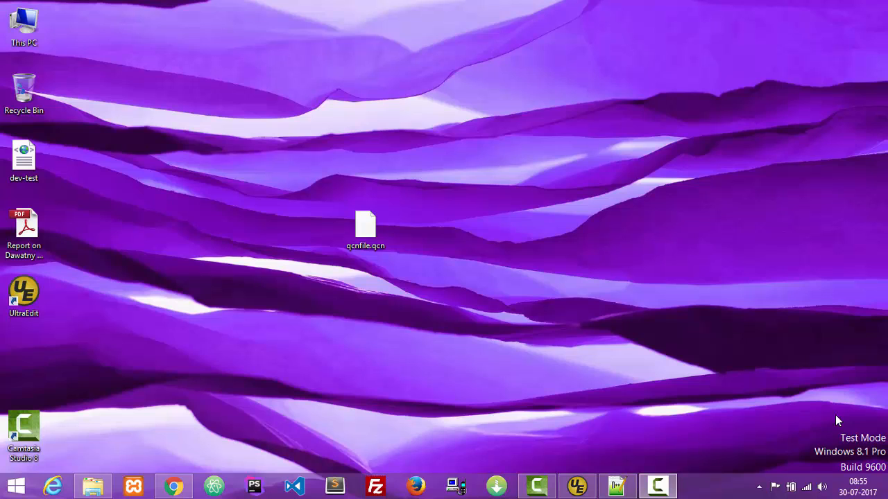
mouse_move(444, 229)
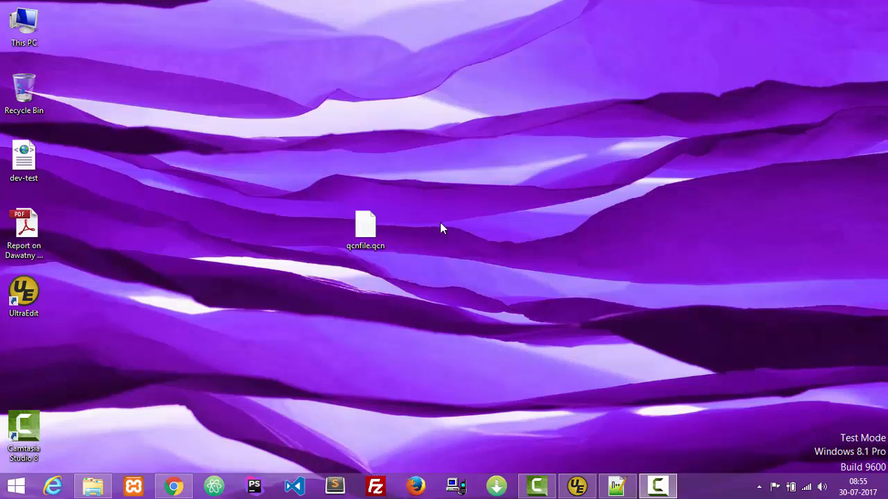
Move qcnfile.qcn higher on the desktop, select it, and launch UltraEdit
drag(365, 229, 317, 161)
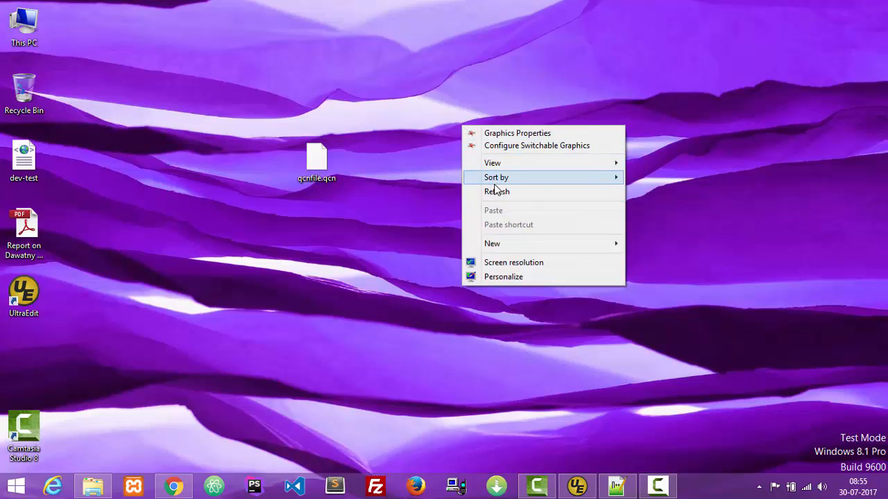
click(496, 190)
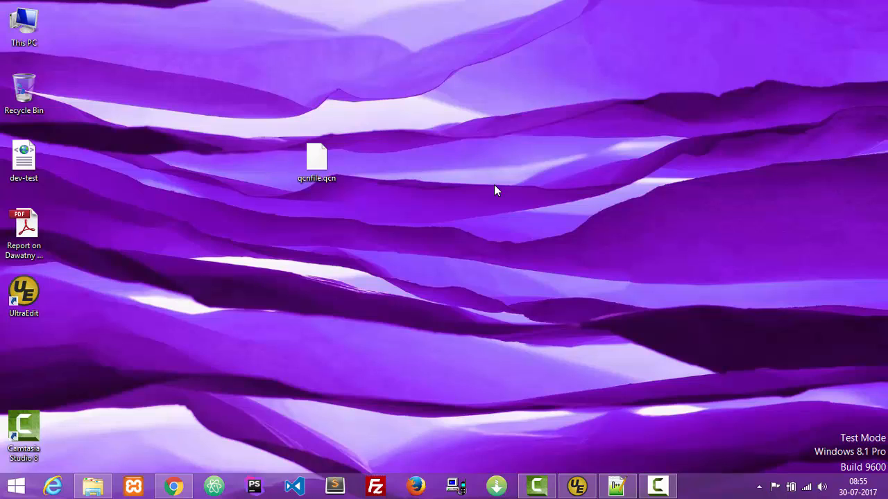
mouse_move(369, 164)
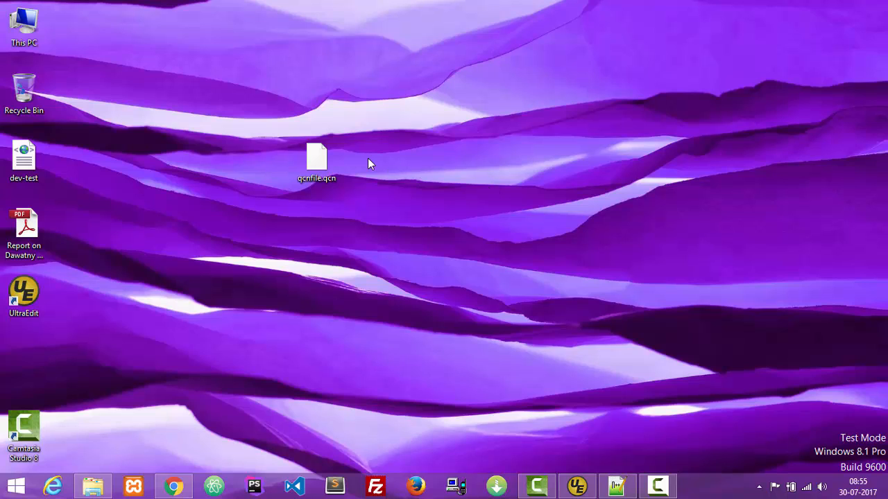
click(316, 160)
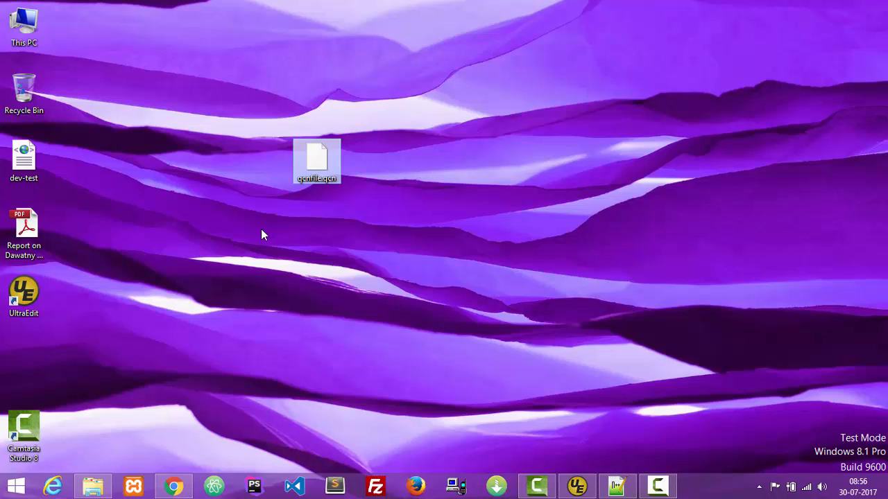
mouse_move(58, 328)
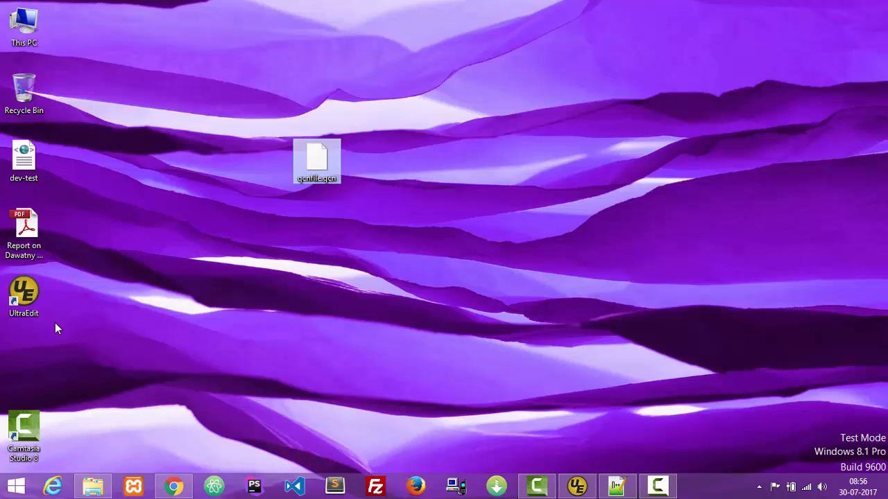
click(23, 295)
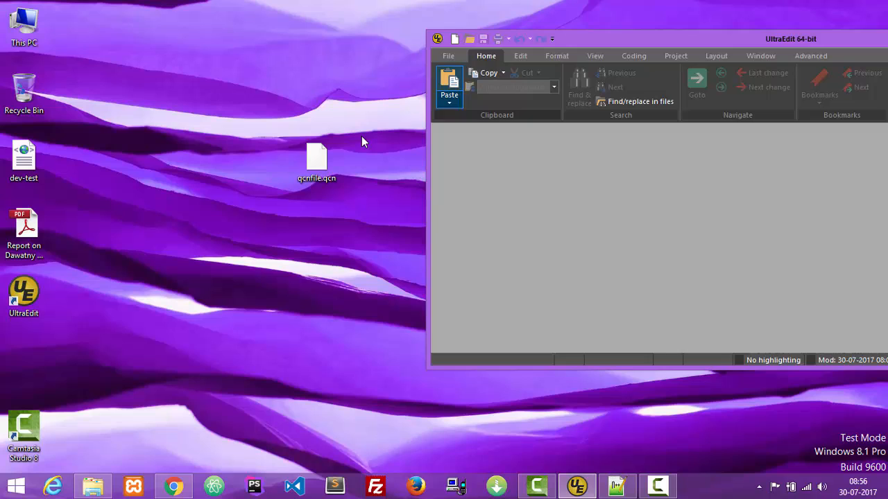
Load qcnfile.qcn into UltraEdit to view its bytes in hex mode
double_click(316, 157)
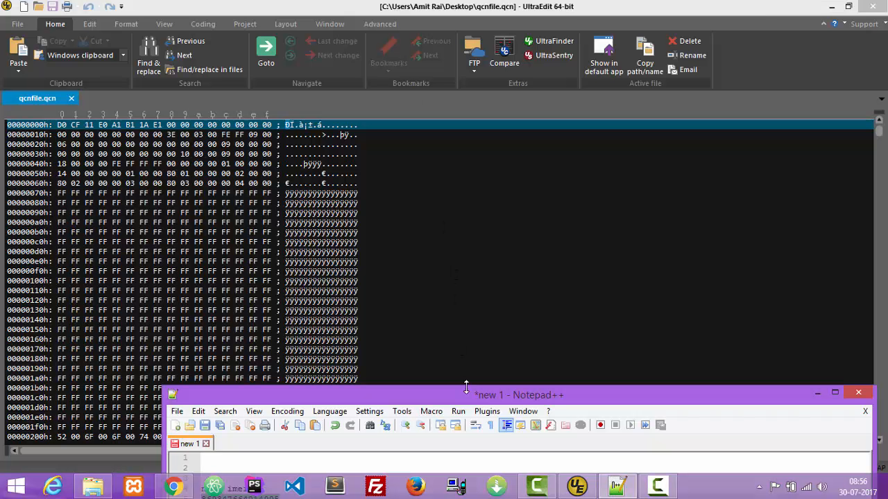
Bring the Notepad++ IMEI notes window up over the UltraEdit hex view
drag(518, 395, 595, 178)
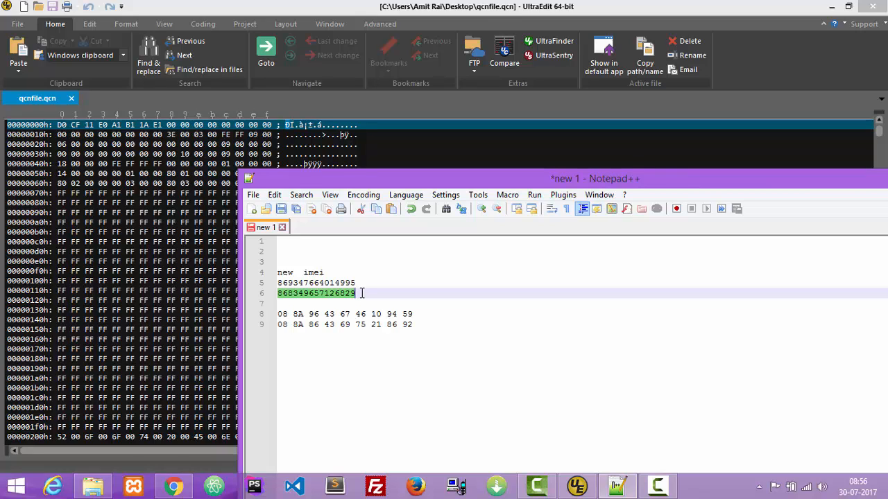
mouse_move(426, 329)
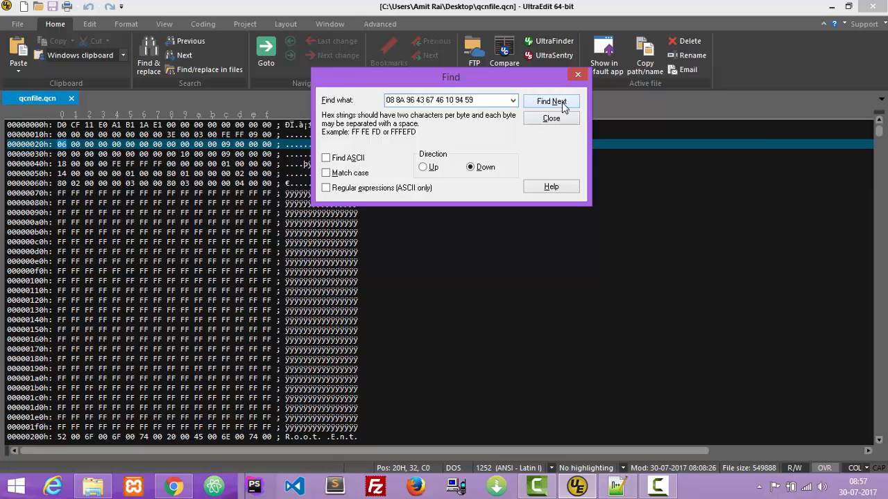
click(551, 102)
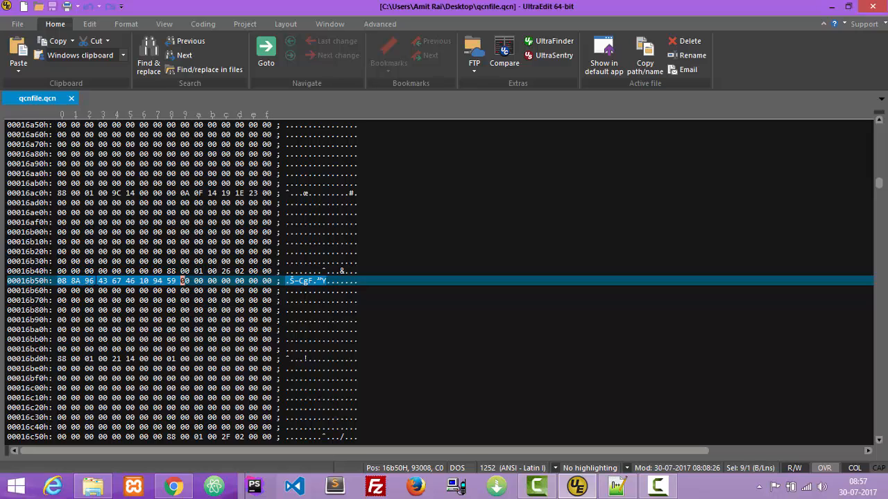
mouse_move(598, 466)
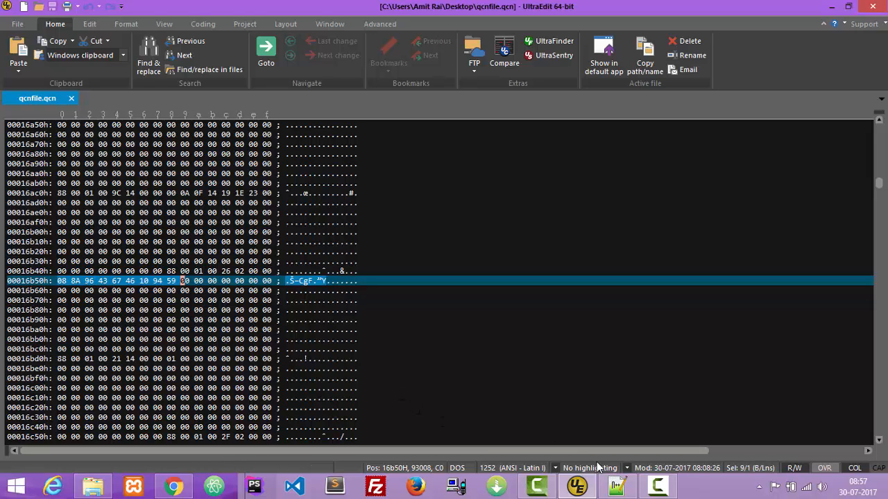
click(616, 485)
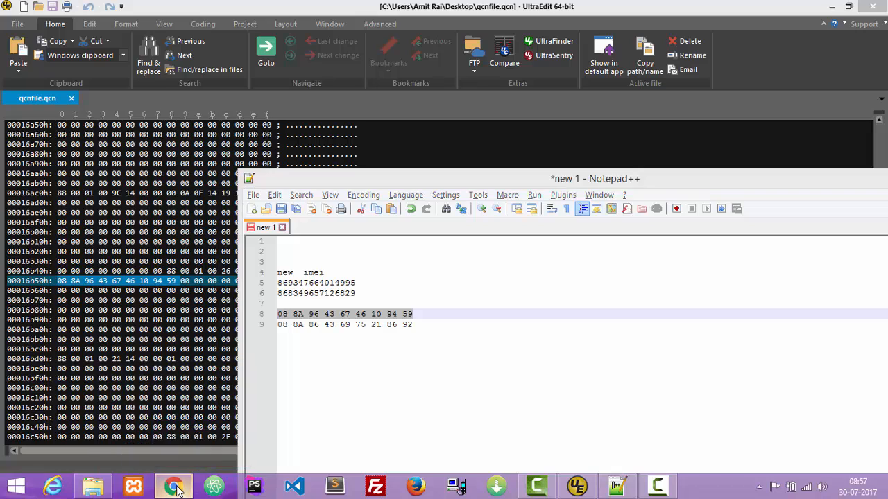
click(173, 486)
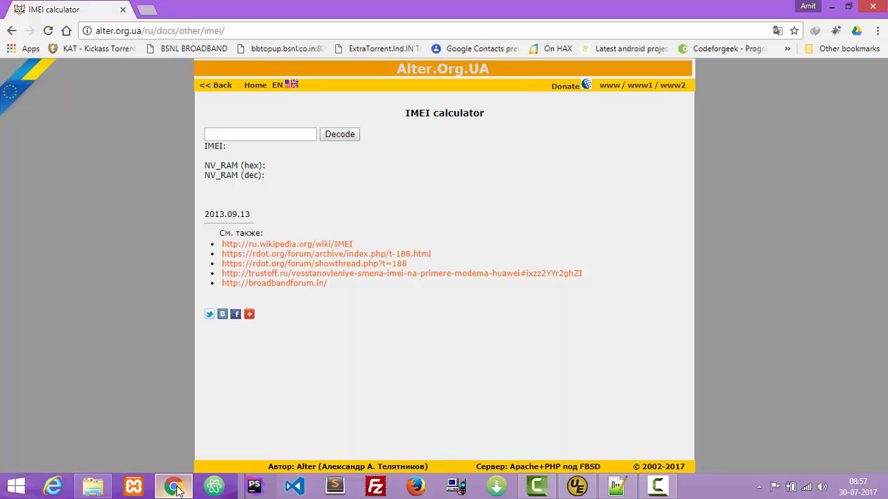
mouse_move(181, 489)
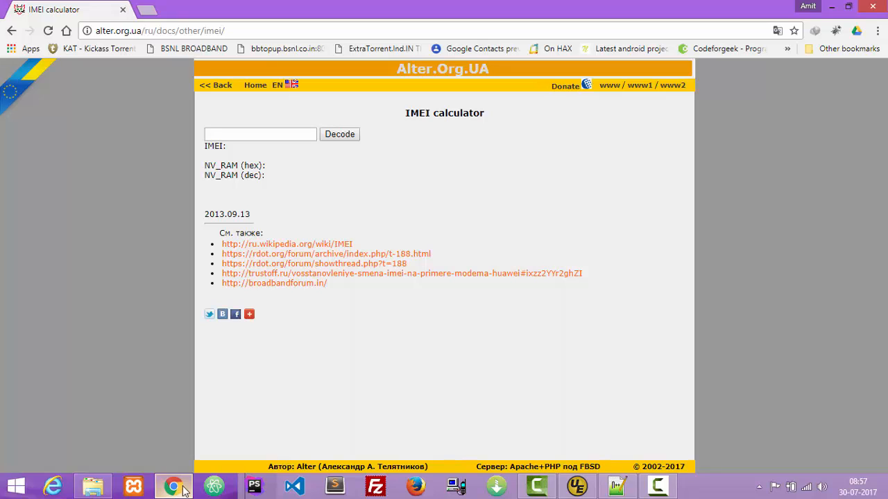
mouse_move(616, 486)
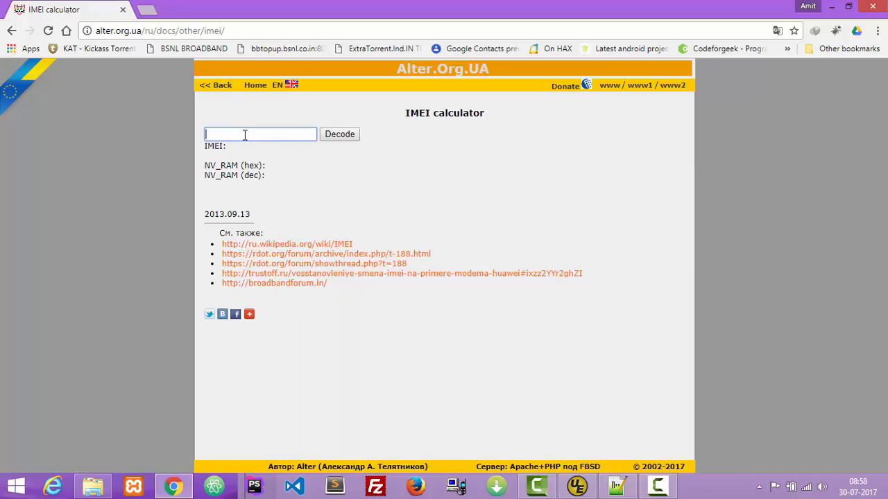
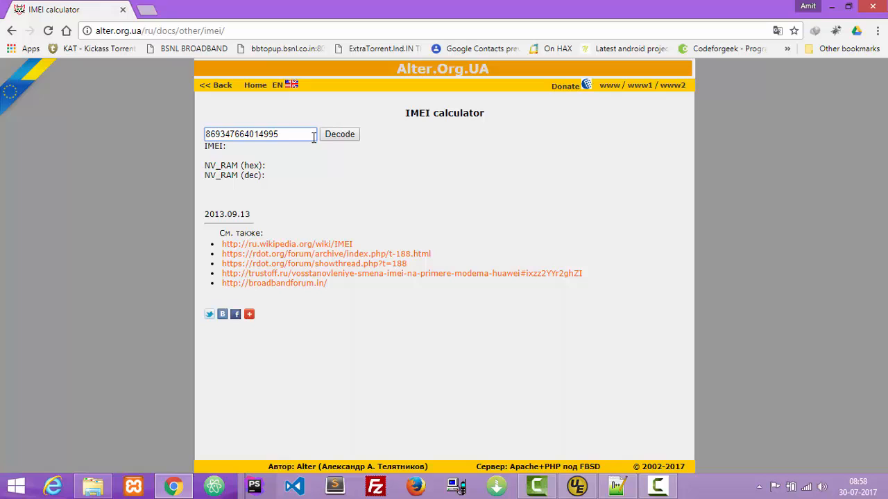
click(339, 133)
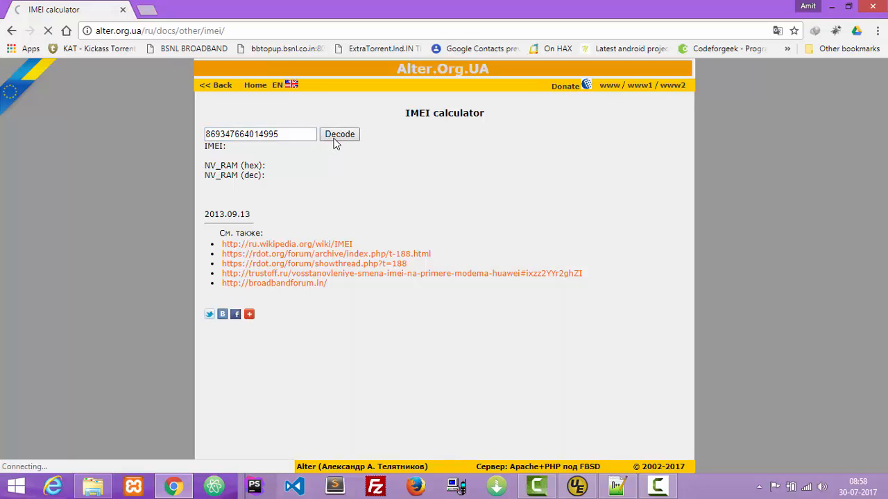
click(339, 134)
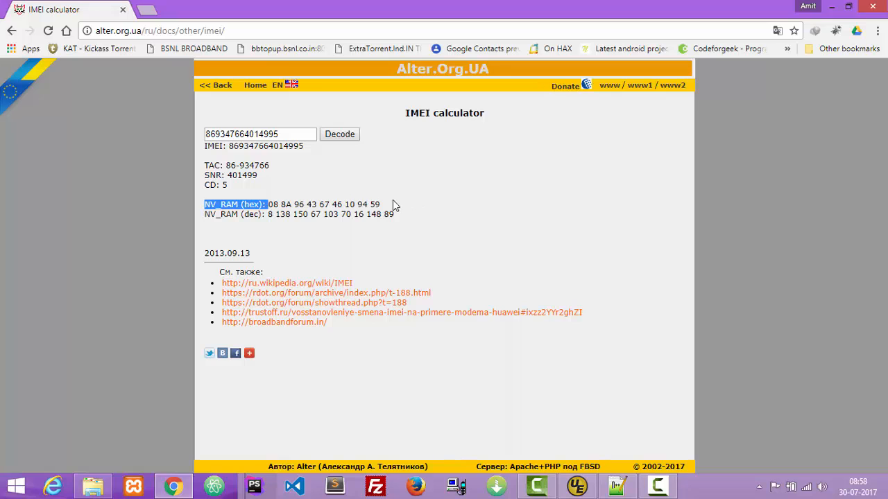
click(615, 485)
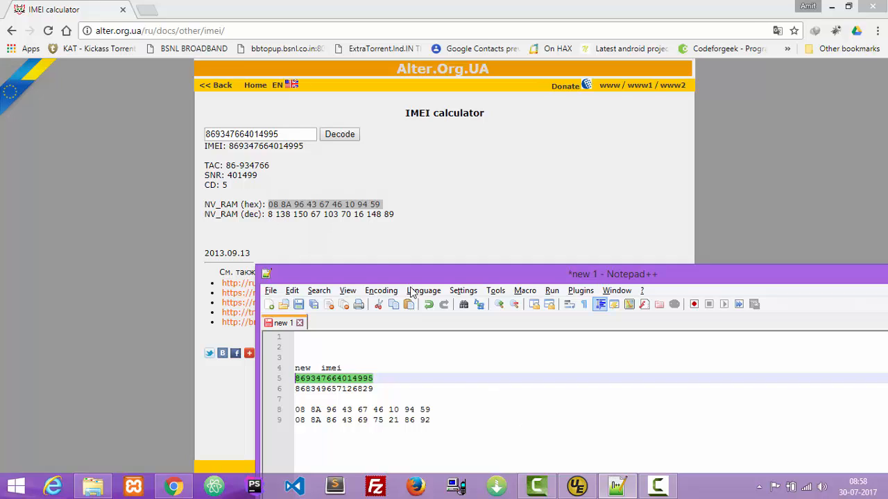
mouse_move(309, 202)
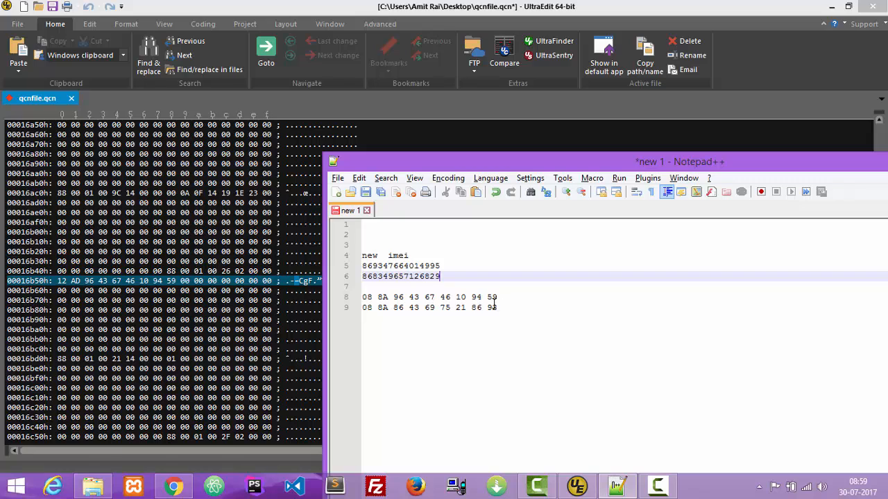
mouse_move(472, 295)
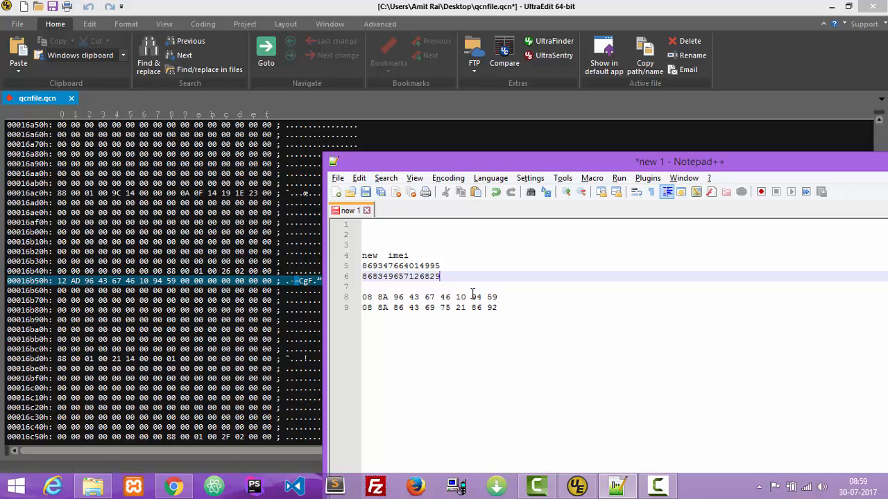
Switch back to the IMEI calculator page
key(alt+tab)
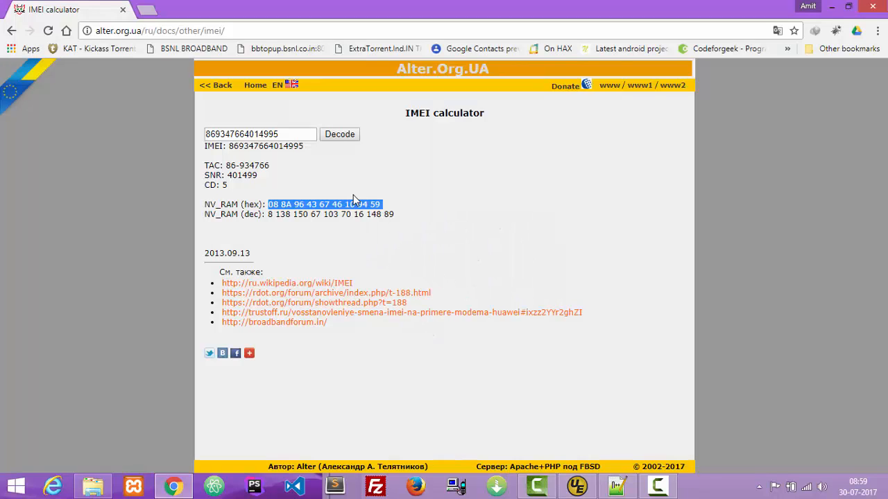
click(616, 486)
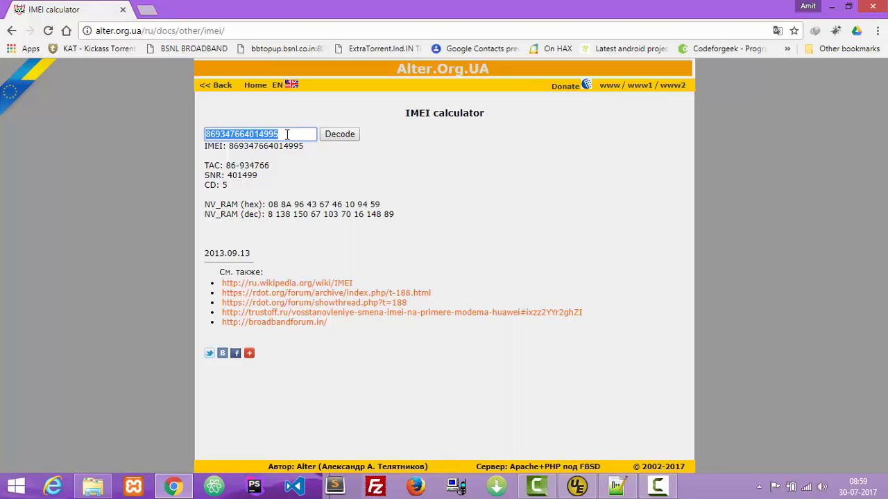
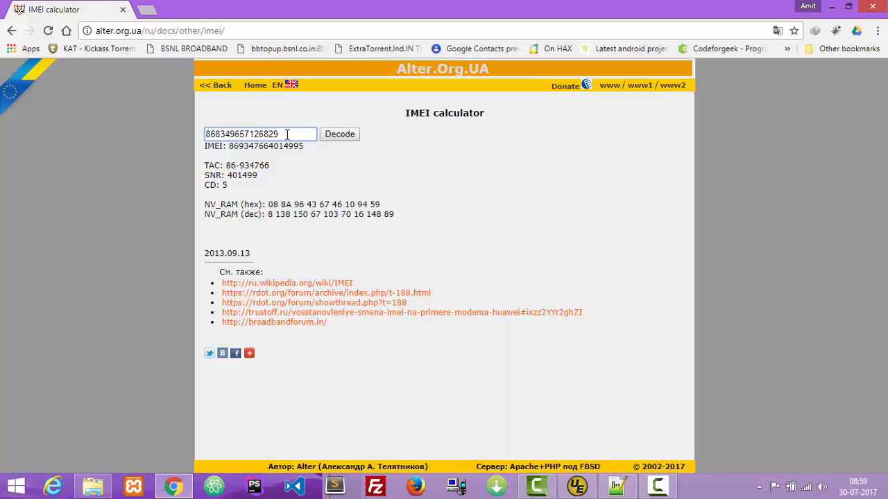
click(339, 134)
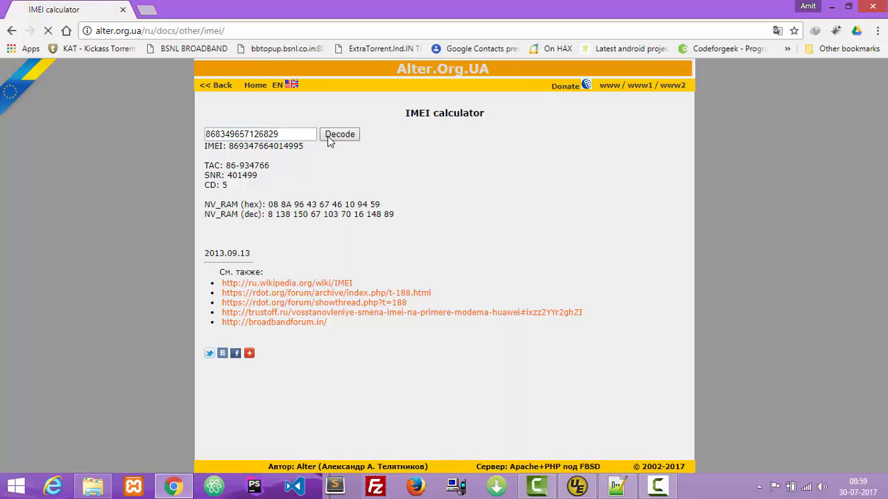
click(339, 134)
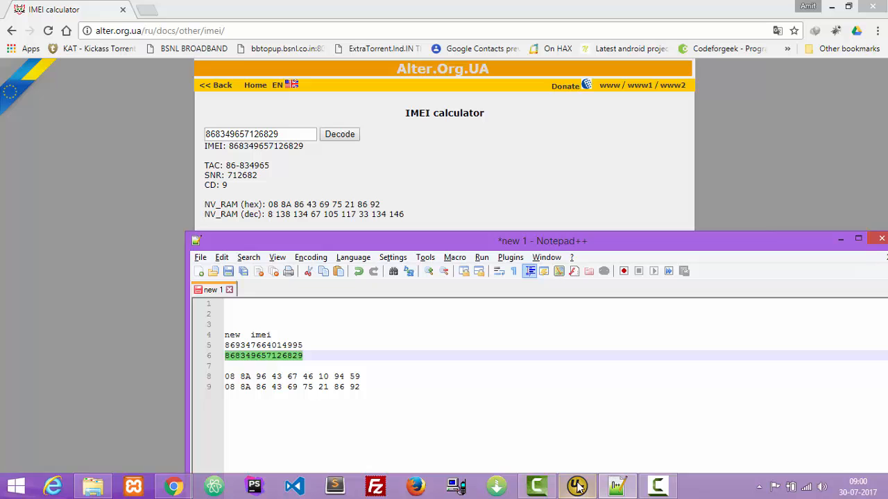
mouse_move(576, 485)
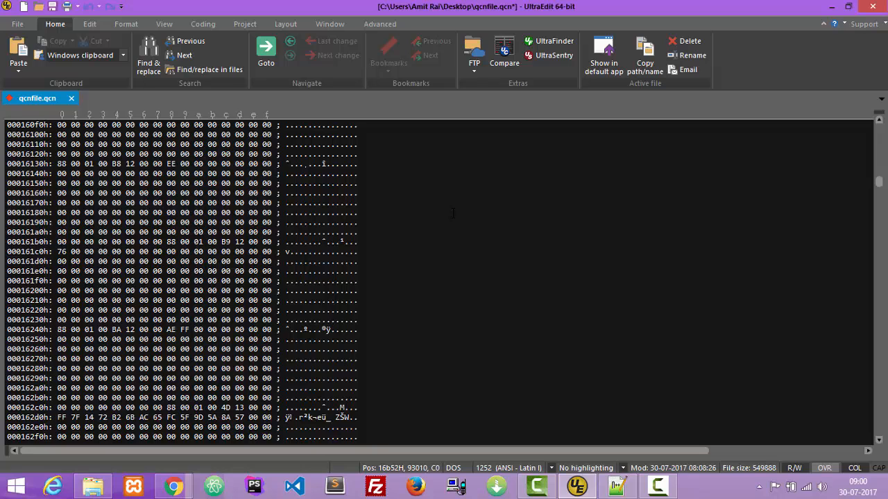
scroll(down, 3)
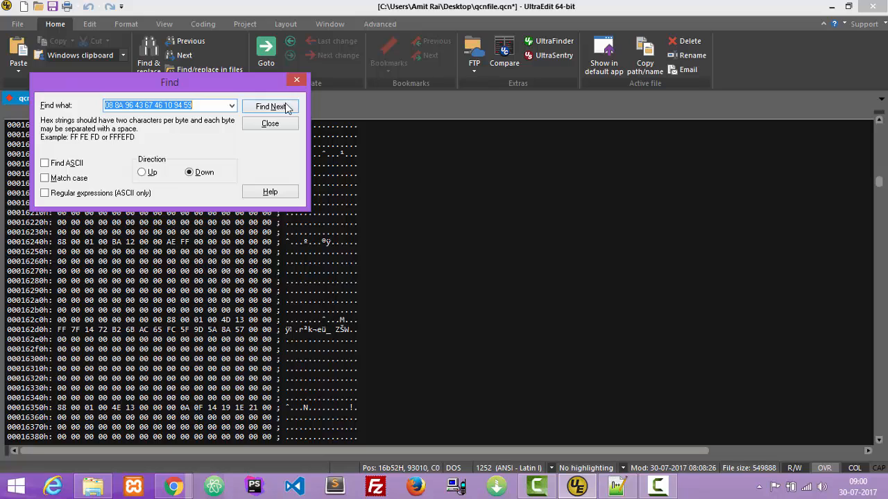
click(269, 106)
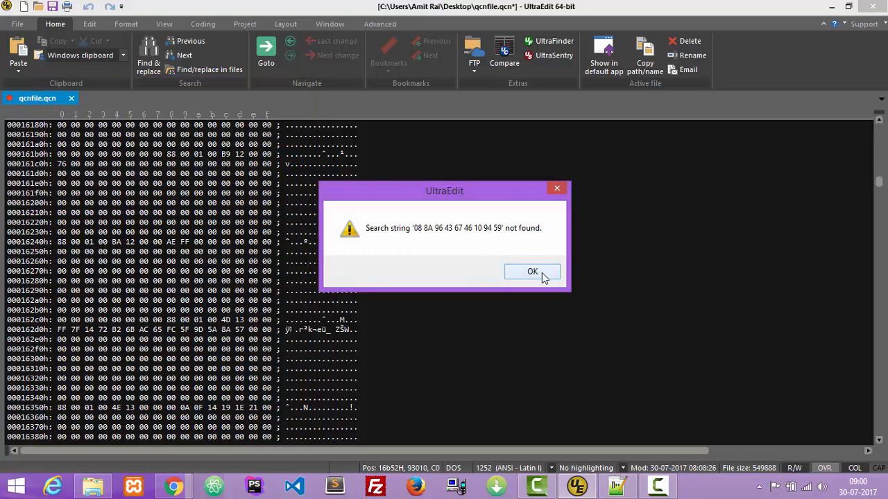
click(532, 271)
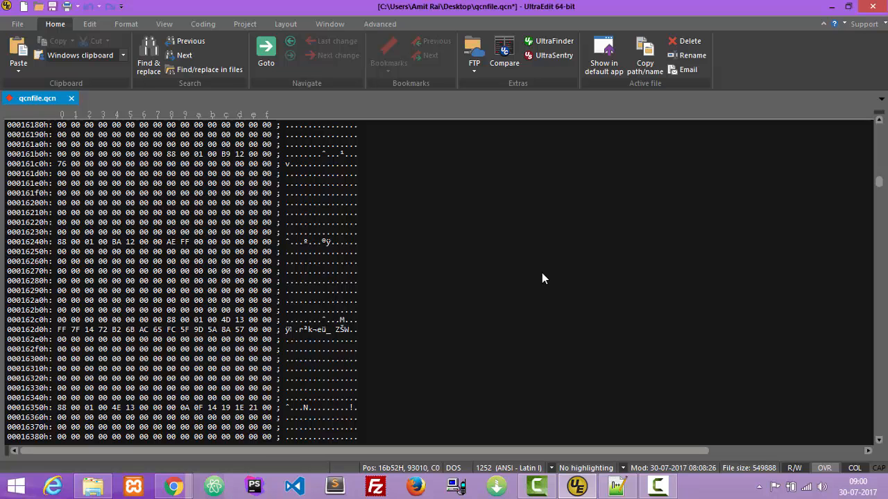
mouse_move(832, 8)
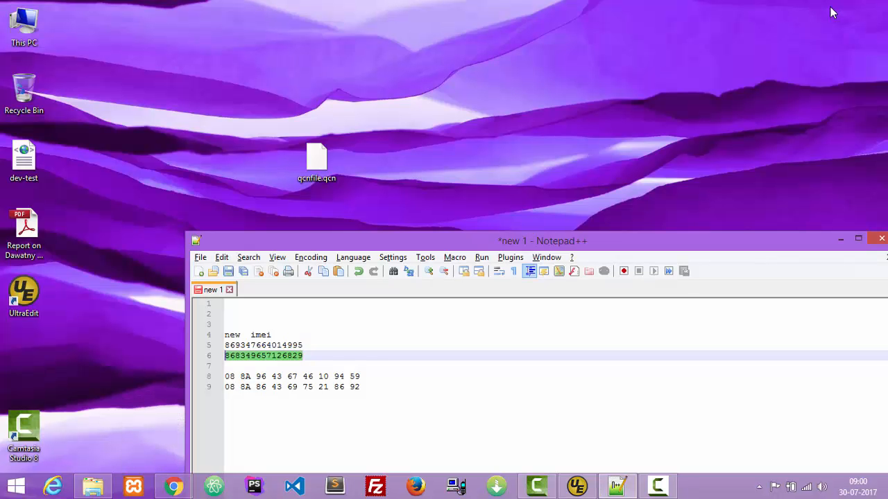
mouse_move(437, 303)
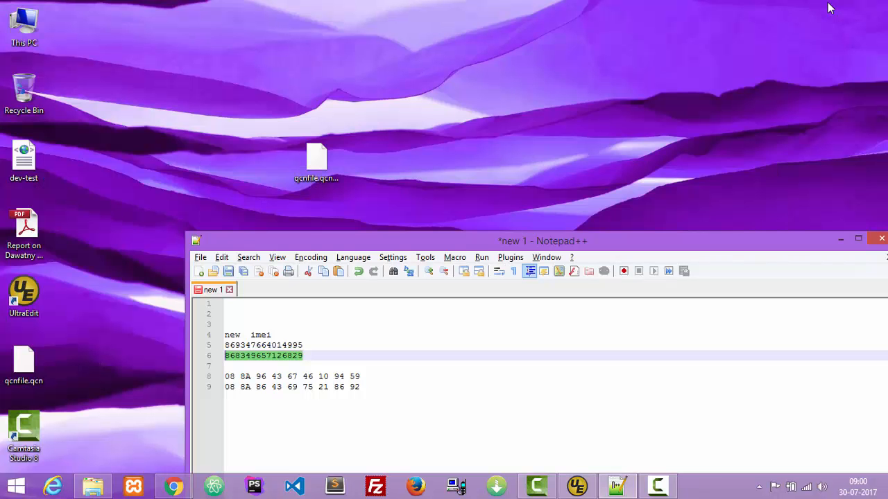
mouse_move(581, 68)
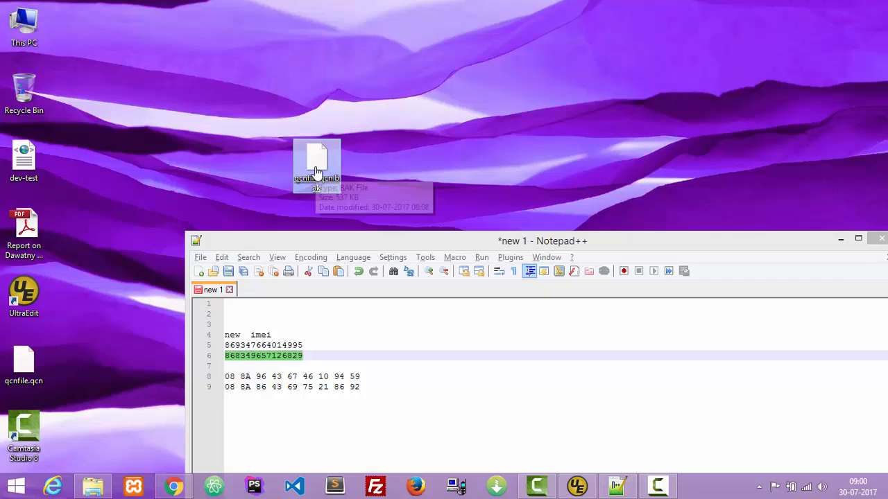
mouse_move(324, 177)
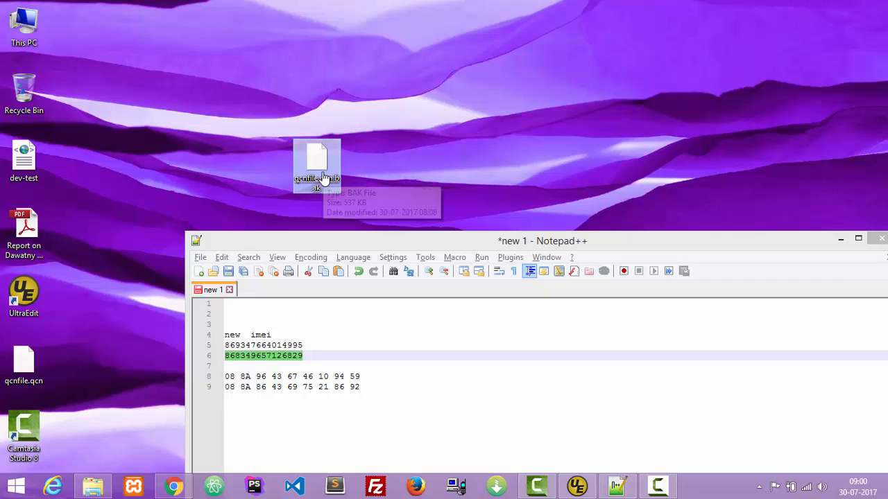
Move qcnfile.qcn.bak to the desktop's top-left corner beside This PC
drag(317, 166, 72, 28)
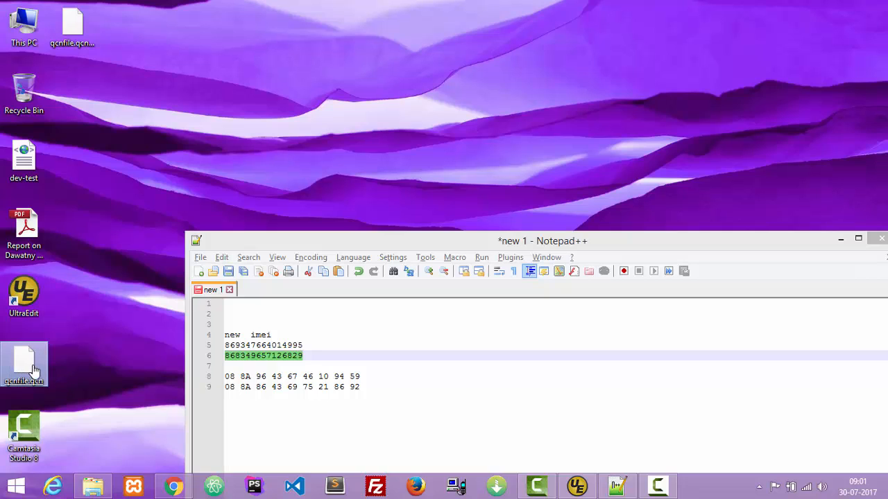
mouse_move(25, 365)
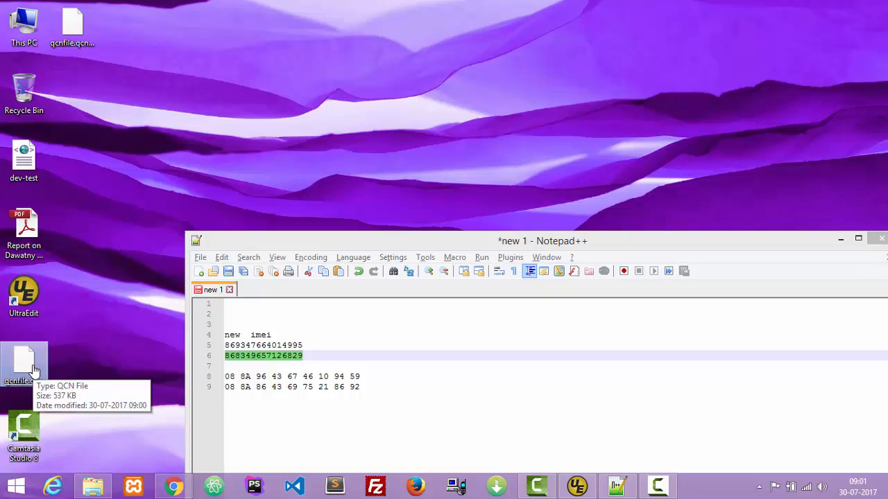